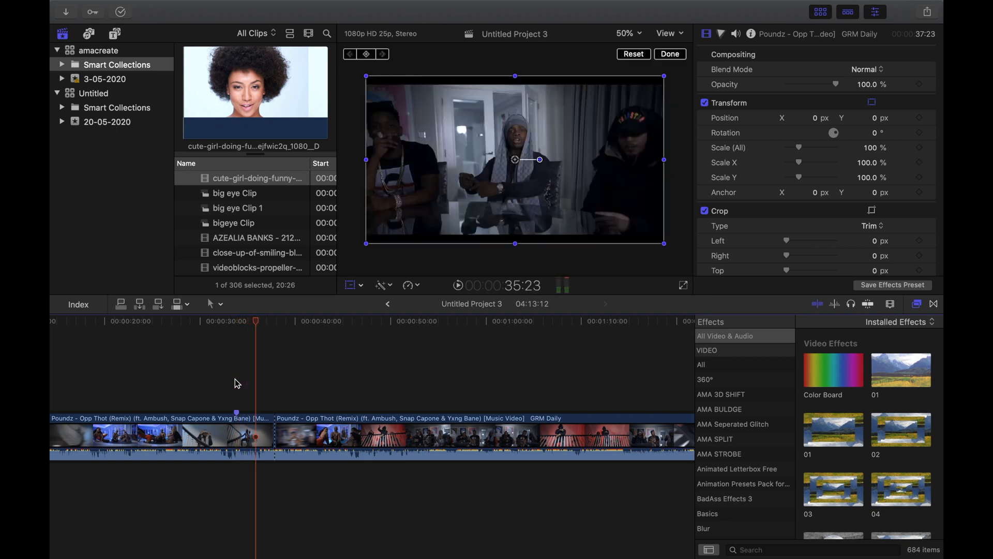
# - Blade the music video clip with Cmd+B around the four-minute mark and pick a jump-cut retiming option
pyautogui.press('cmd+b')
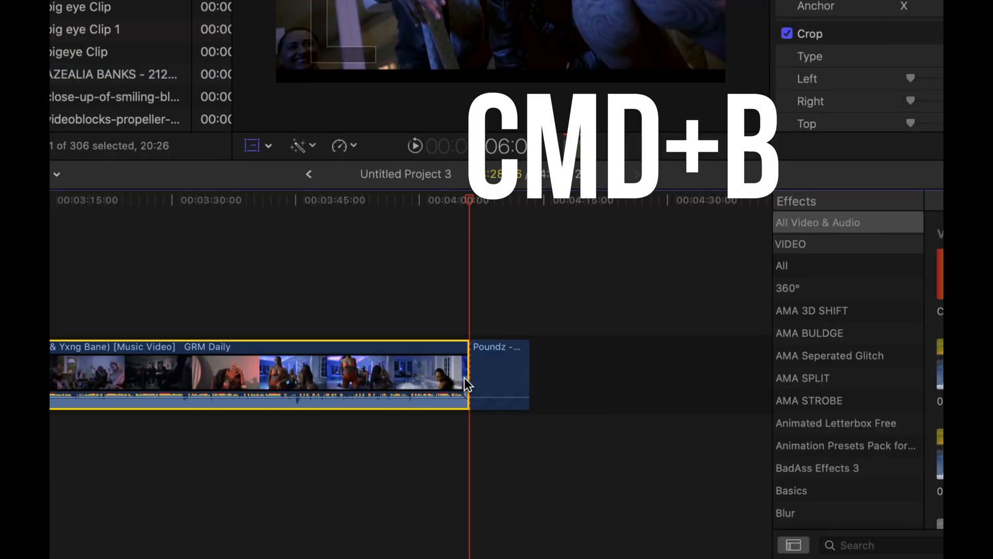
pyautogui.press('cmd+b')
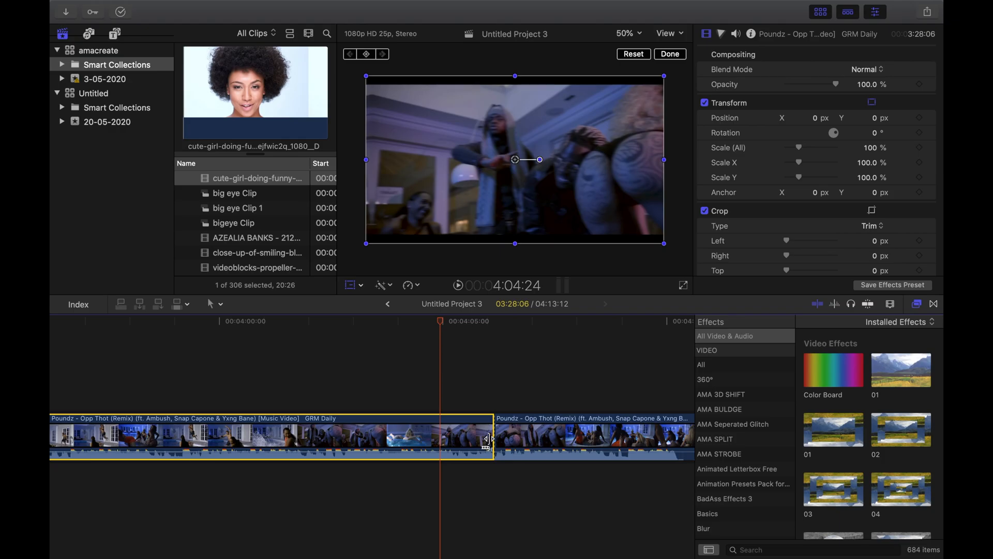
pyautogui.moveTo(488, 437); pyautogui.dragTo(466, 393)
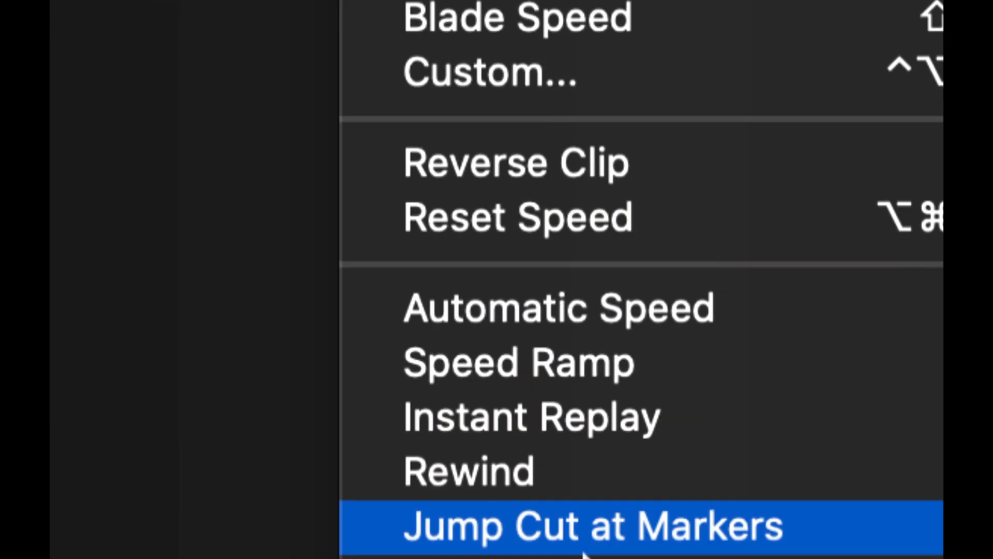
# - Retime the snippet with a custom rate of 10%
pyautogui.click(490, 71)
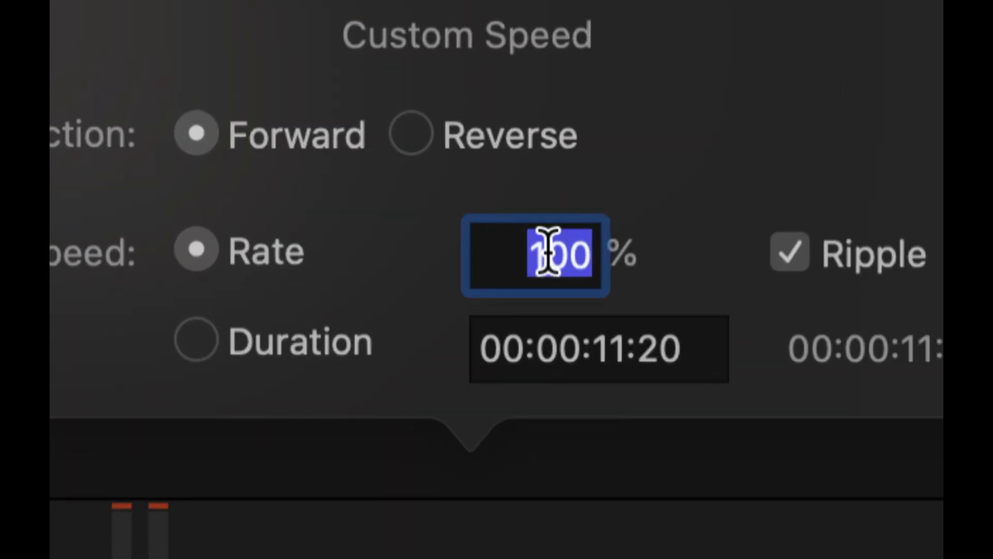
pyautogui.write('10')
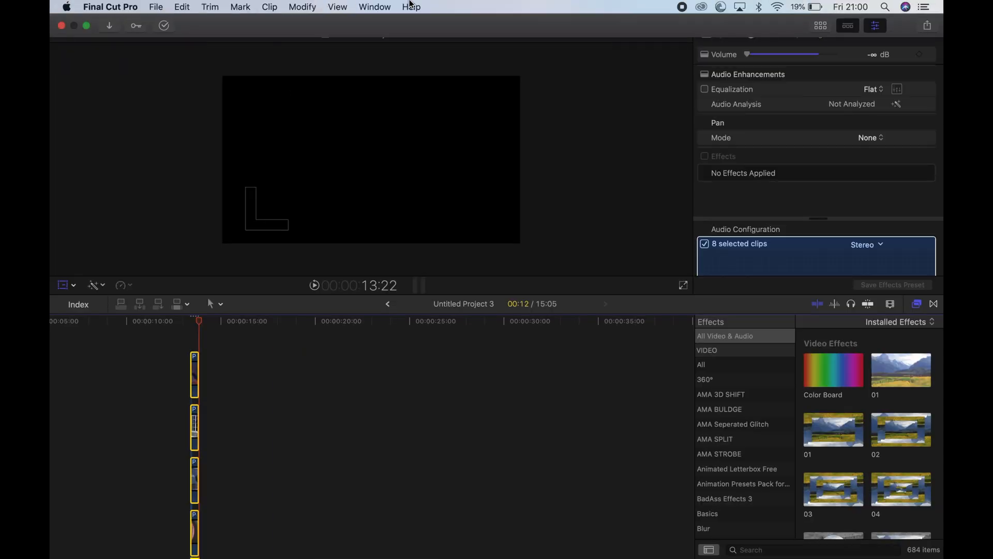
# - Search the Help command search for 'optic' with the eight clips selected
pyautogui.click(410, 7)
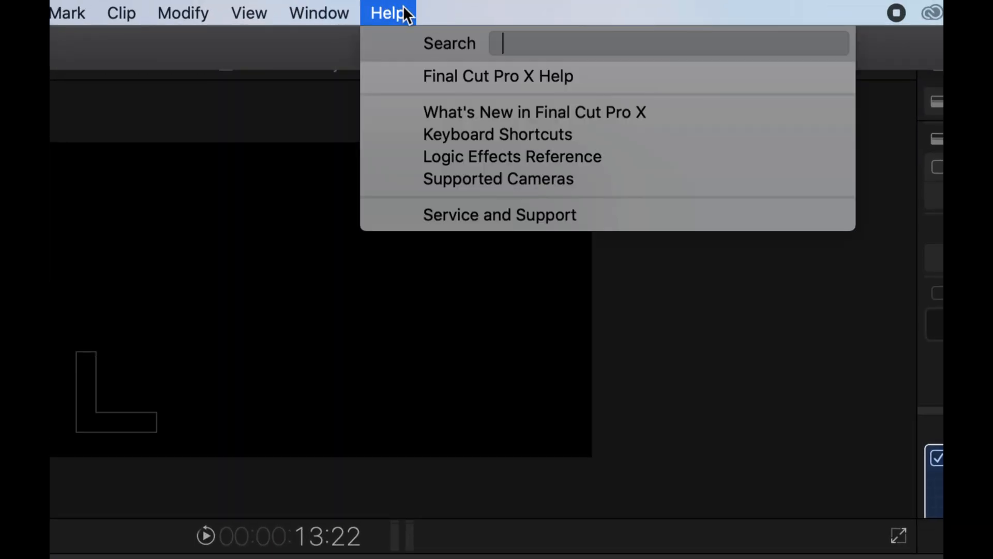
pyautogui.write('optic')
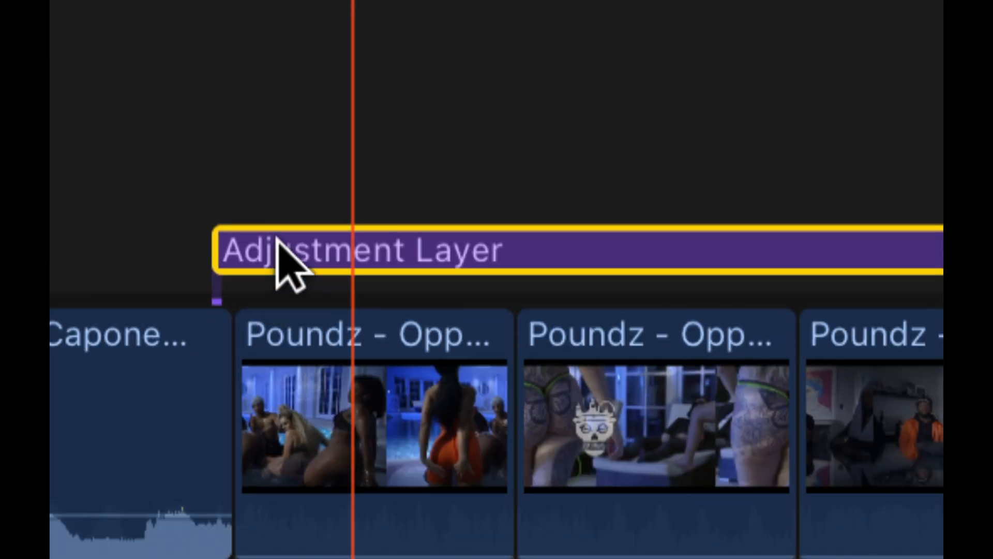
# - Blade the Adjustment Layer sitting above the row of short snippets
pyautogui.press('cmd+b')
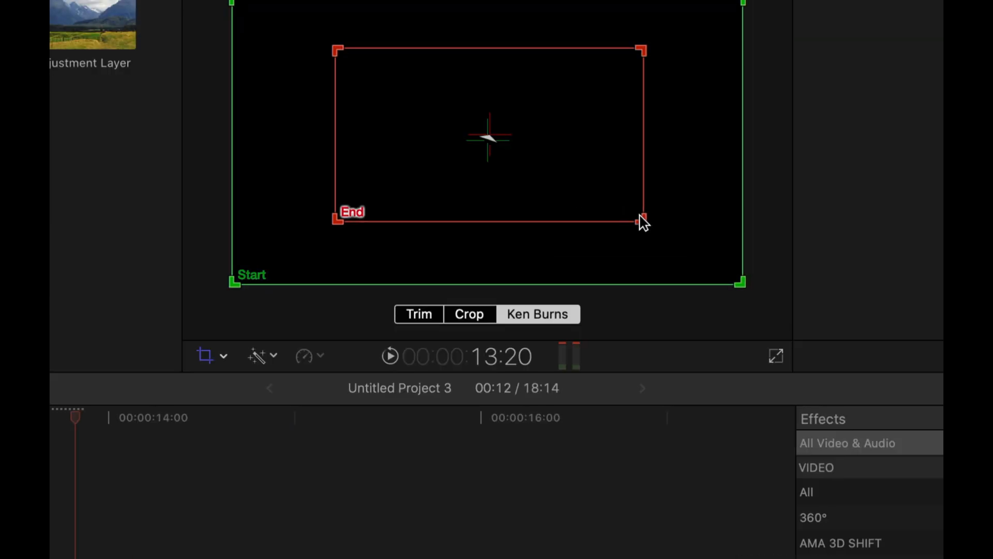
# - Shrink the Ken Burns end rectangle inward so the adjustment layer zooms in
pyautogui.moveTo(247, 354); pyautogui.dragTo(353, 386)
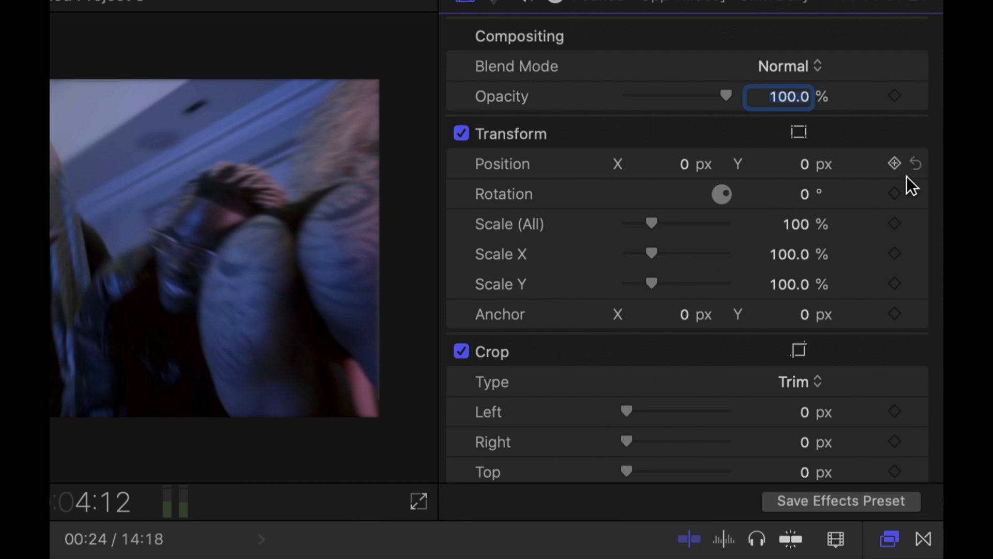
# - Add a Scale keyframe at 100% on the blurred snippet in the Video Inspector
pyautogui.click(894, 163)
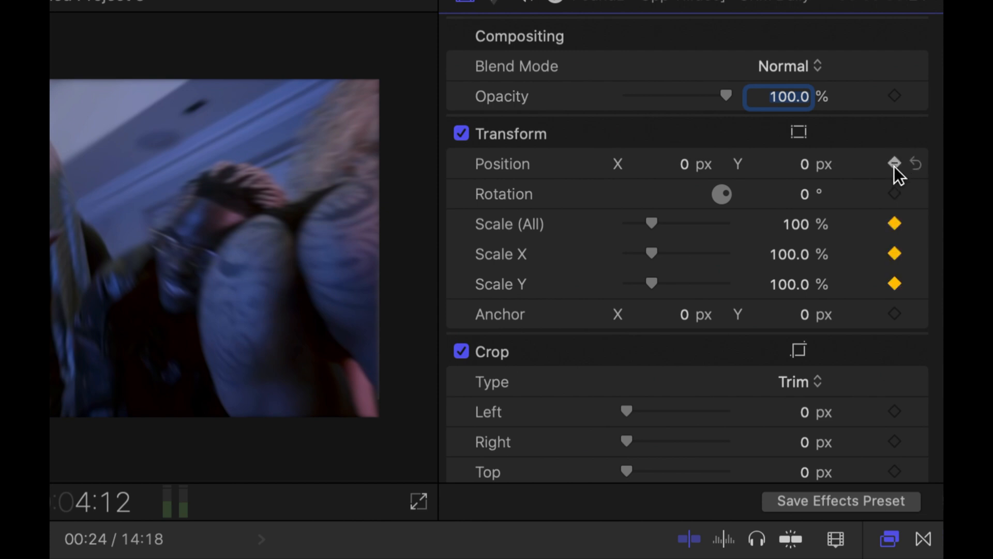